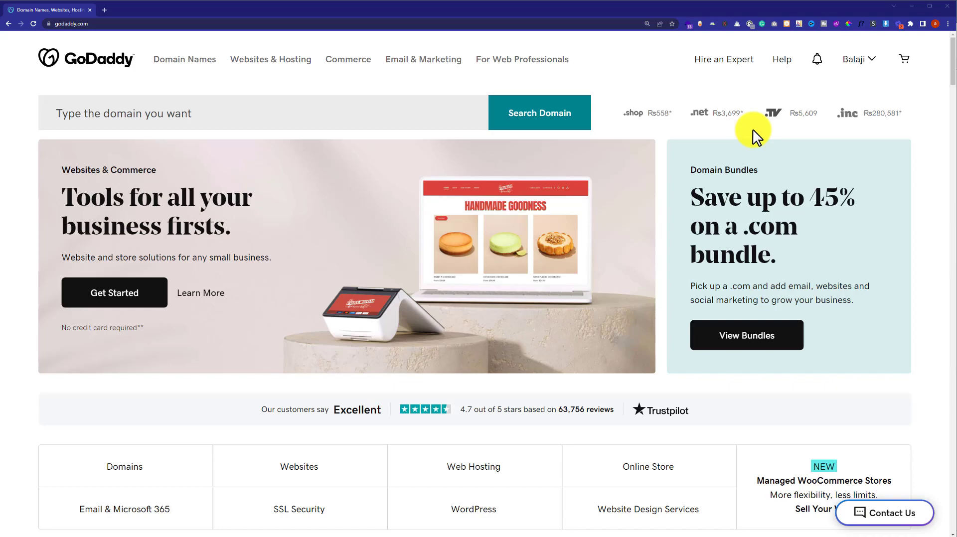
mouse_move(658, 95)
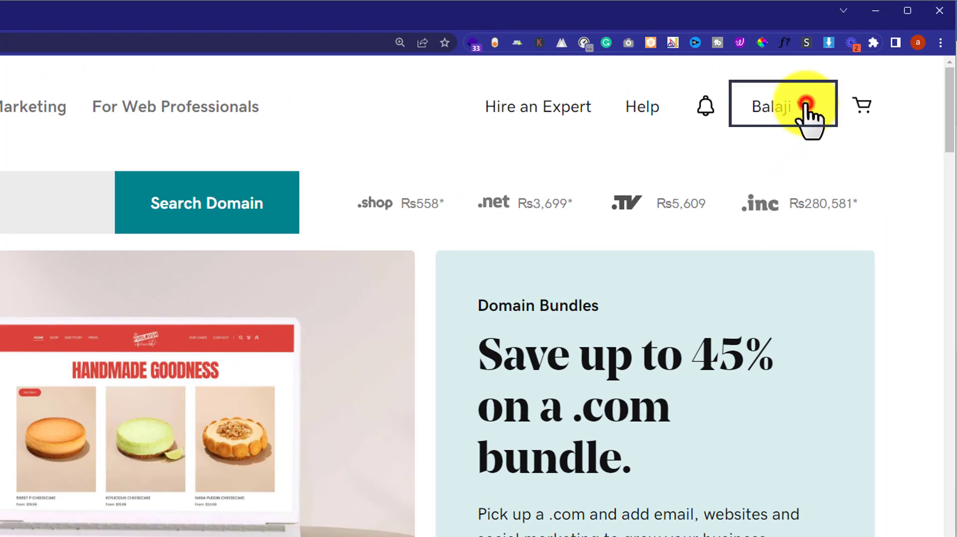
From the account name menu, go to the My Products page
left_click(770, 107)
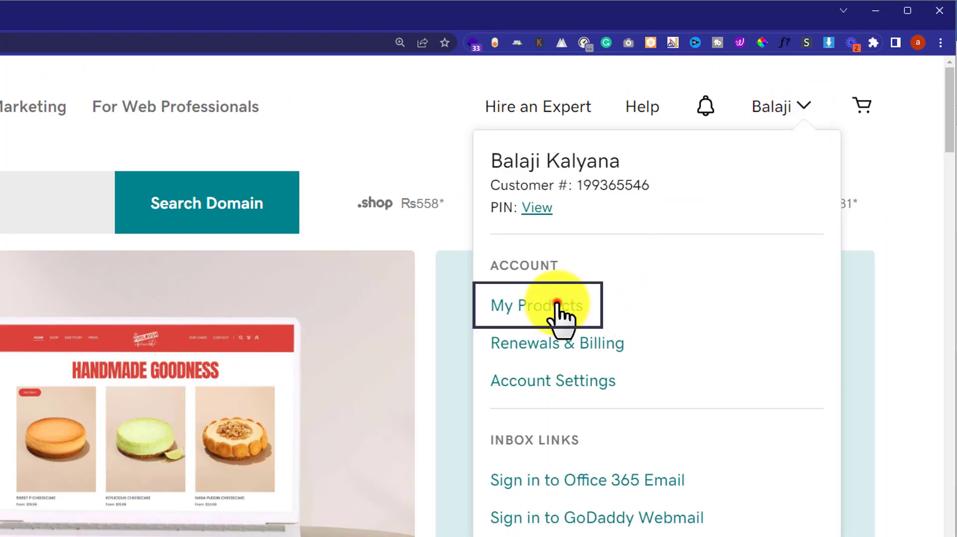
left_click(535, 305)
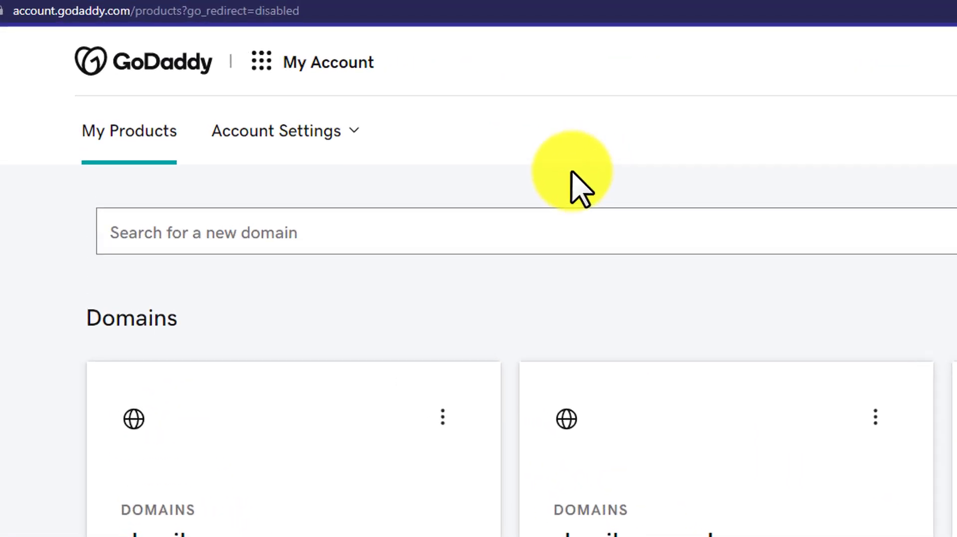
Choose Payment Methods from the Account Settings dropdown
left_click(275, 131)
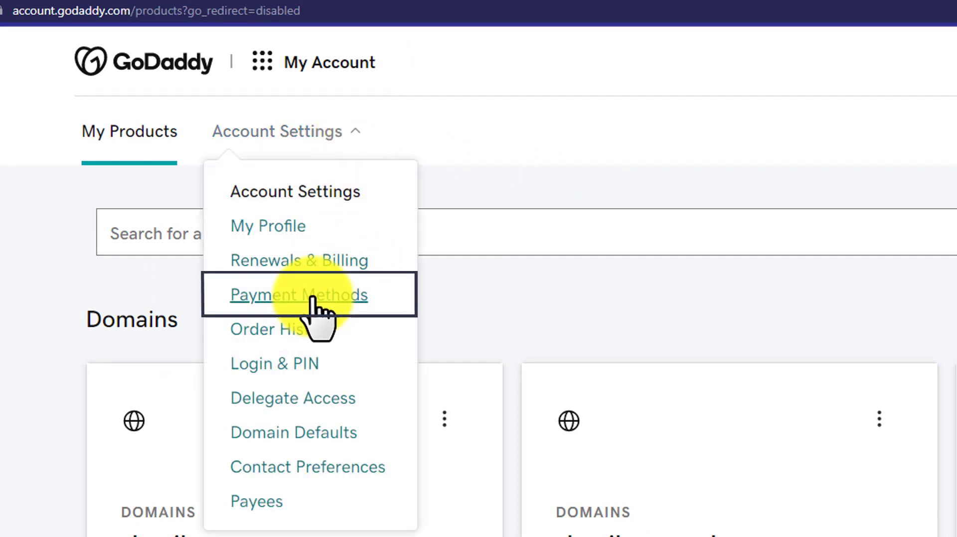
left_click(299, 295)
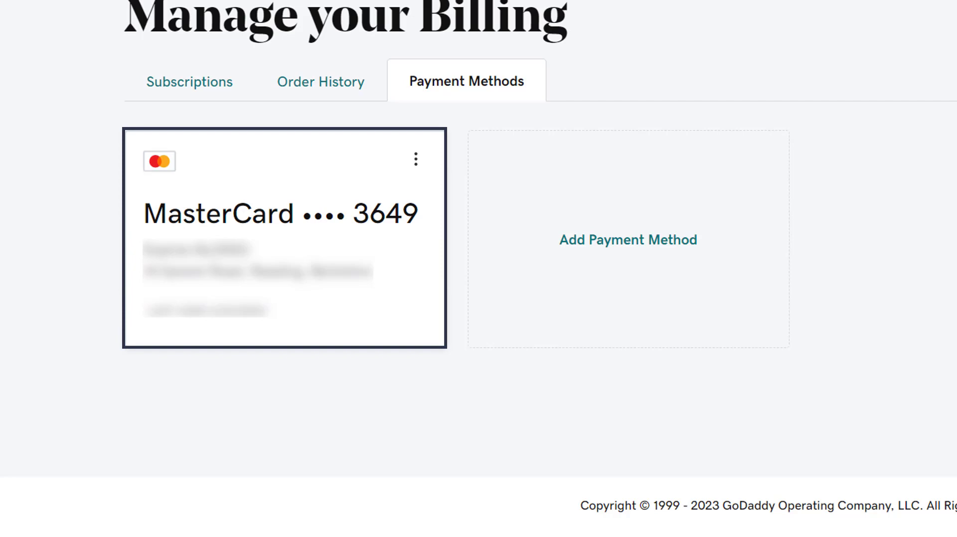
mouse_move(830, 30)
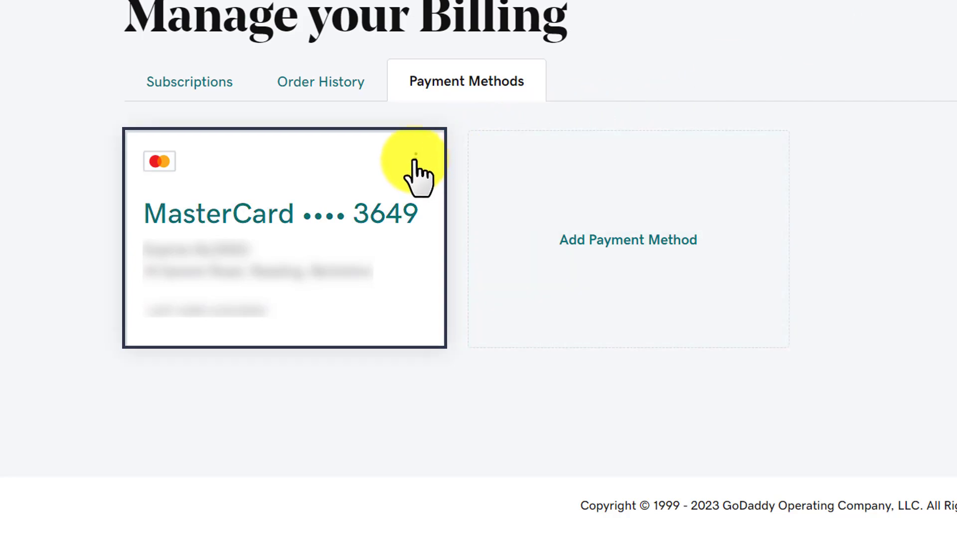
left_click(416, 158)
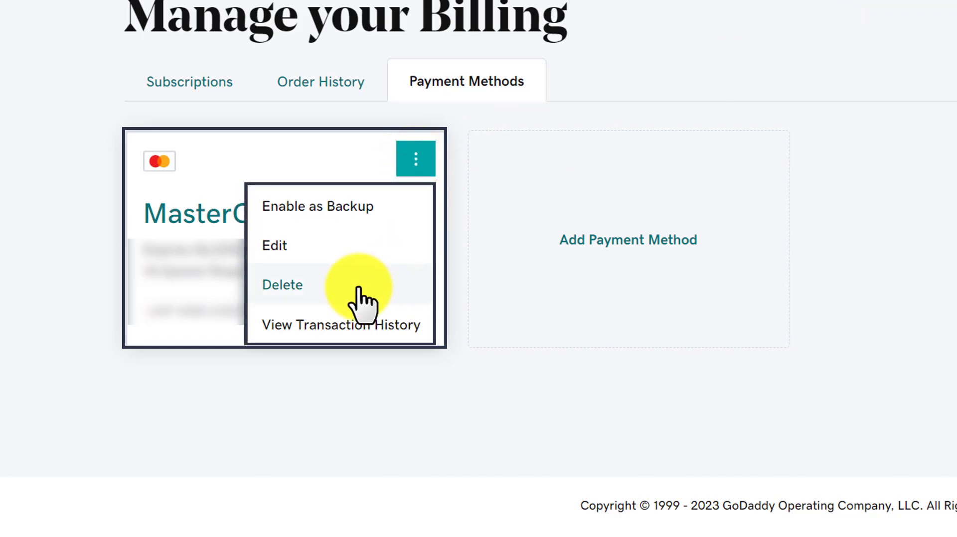